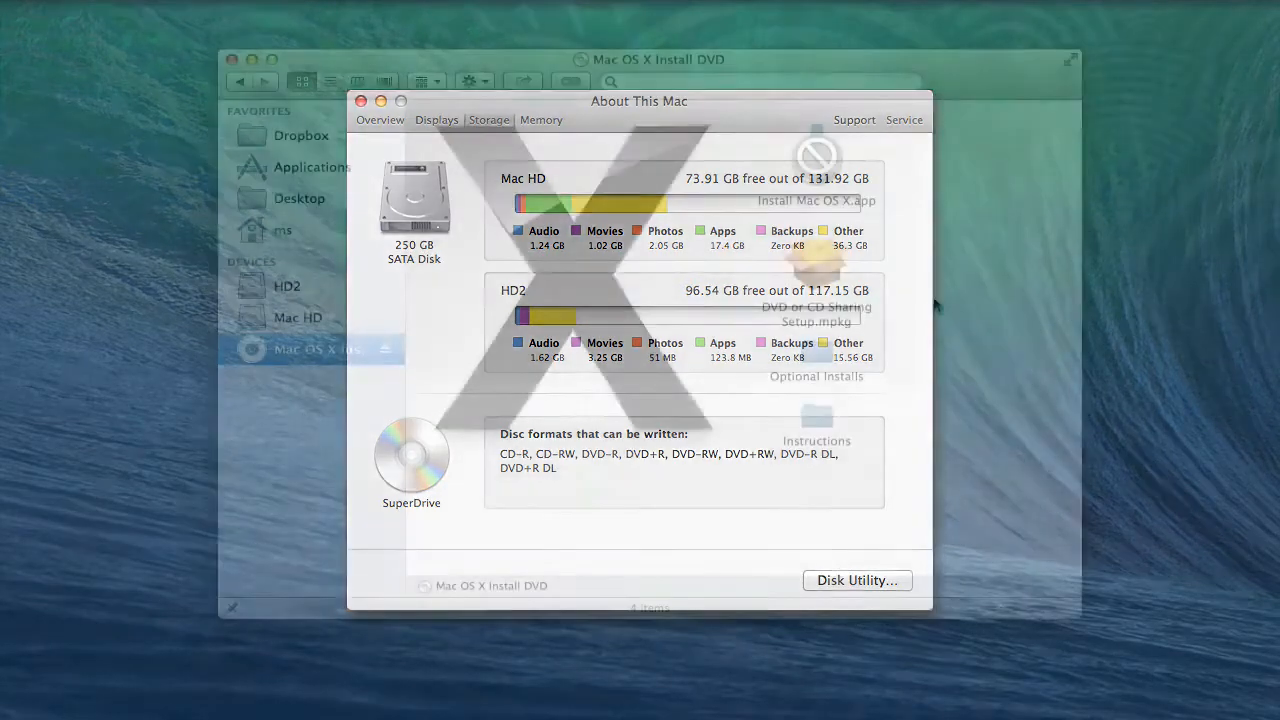
# Step: Launch Disk Utility from the Storage overview so Mac HD and HD2 are listed
pyautogui.click(360, 100)
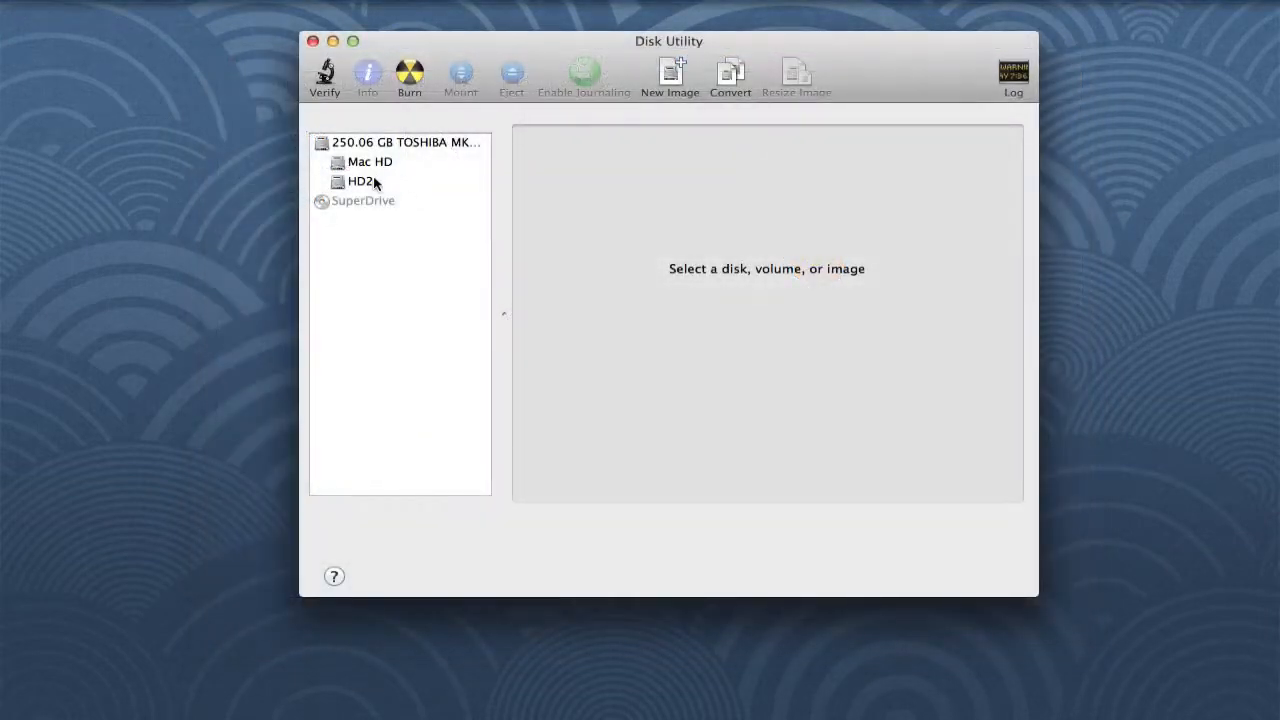
# Step: Select the HD2 volume in the sidebar to show its details
pyautogui.click(360, 180)
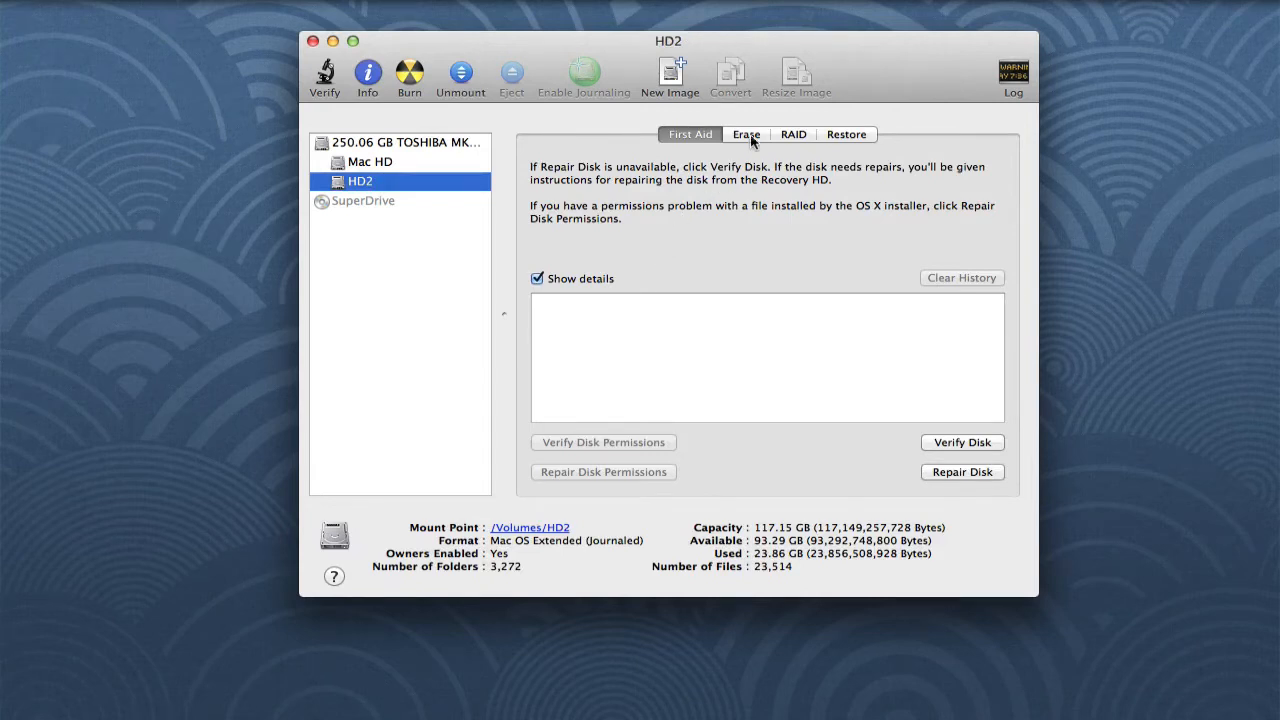
pyautogui.click(746, 134)
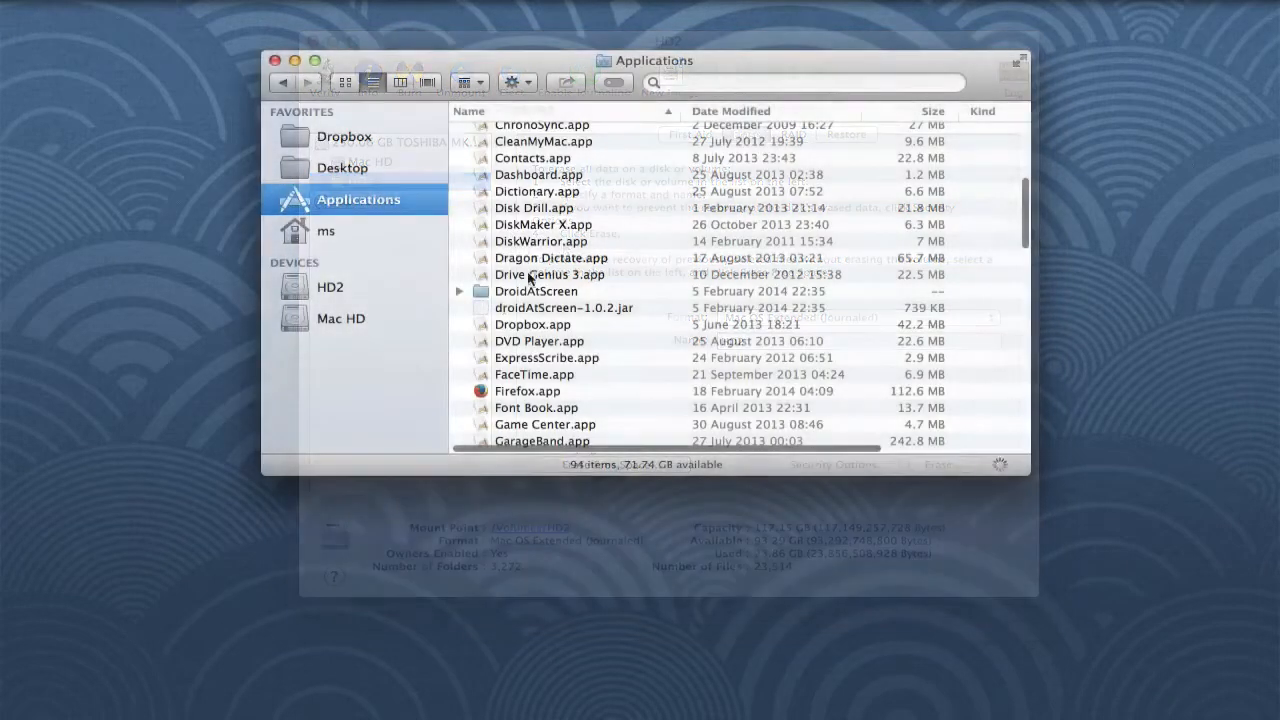
# Step: Select Firefox.app in the Applications folder and show its actions menu
pyautogui.click(528, 390)
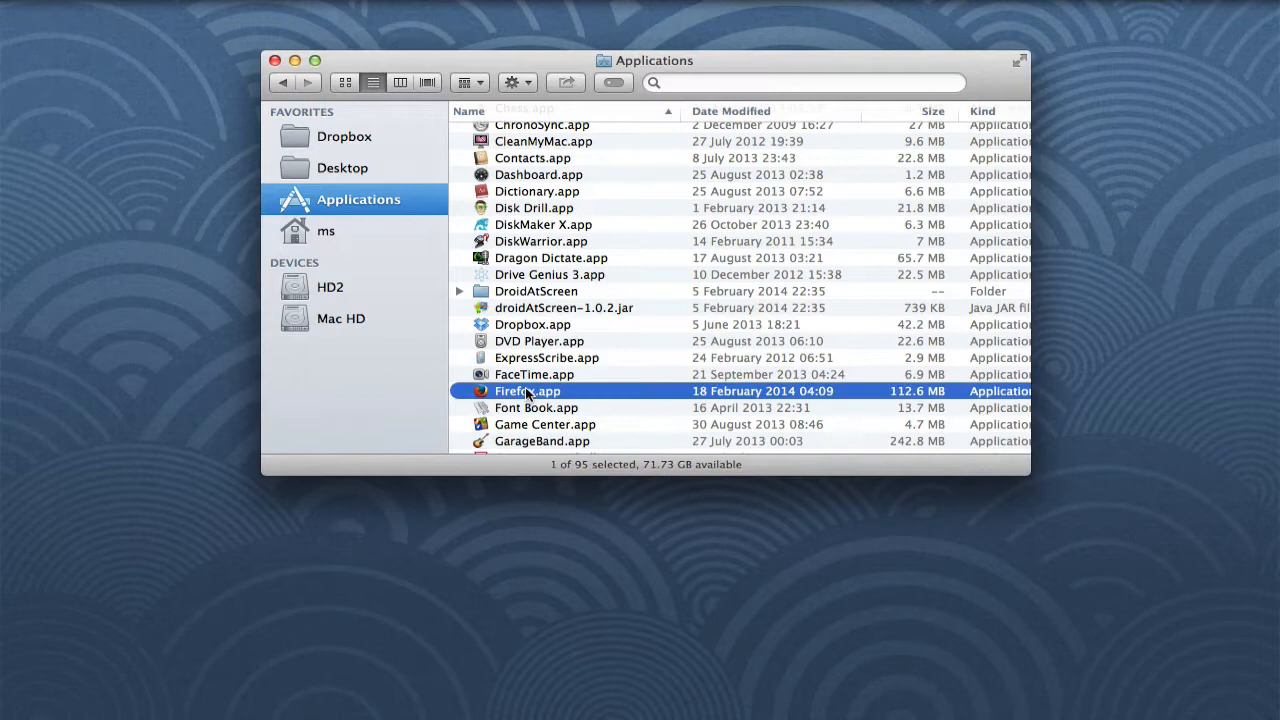
pyautogui.rightClick(528, 390)
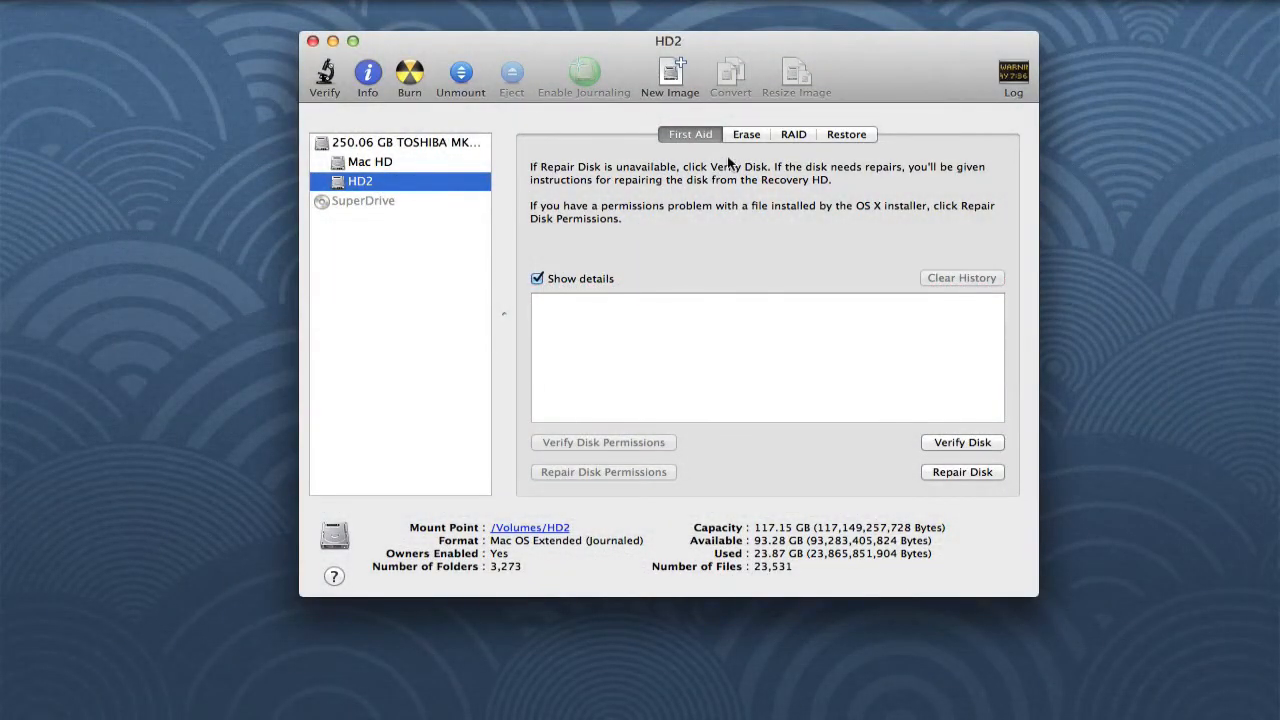
pyautogui.moveTo(746, 136)
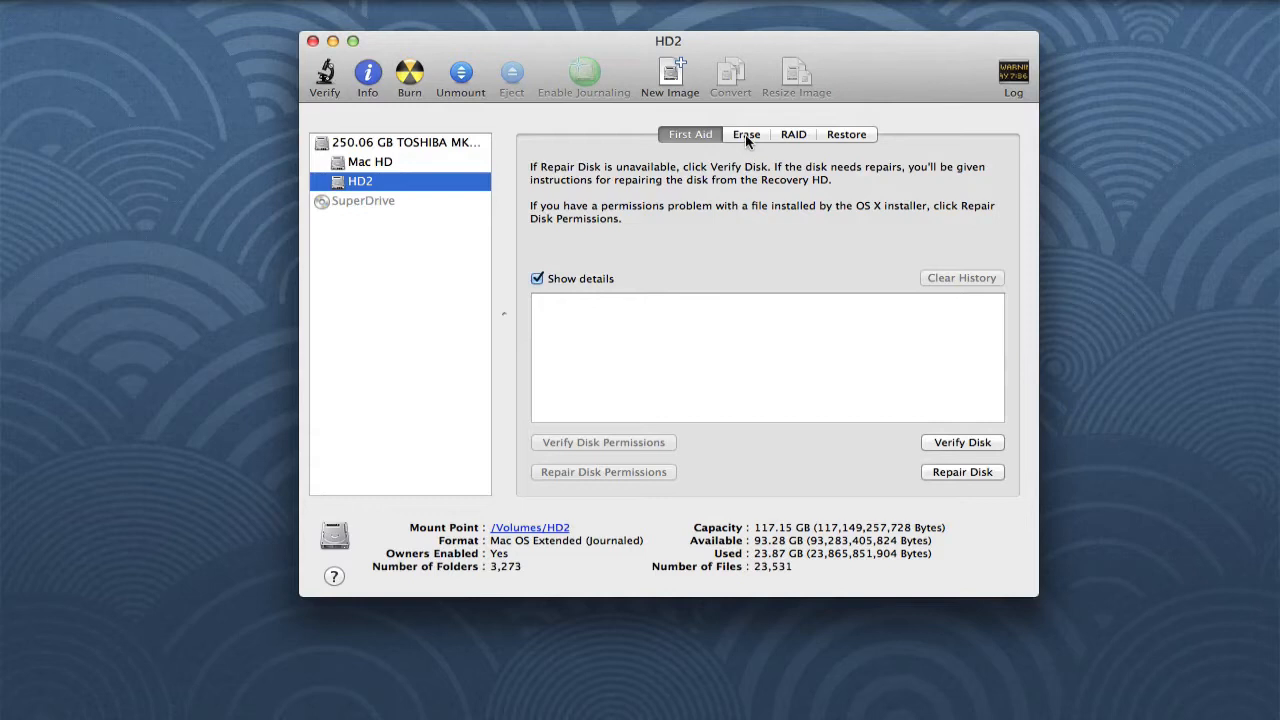
# Step: Show HD2's Erase settings with Mac OS Extended (Journaled) format and name HD2
pyautogui.click(744, 134)
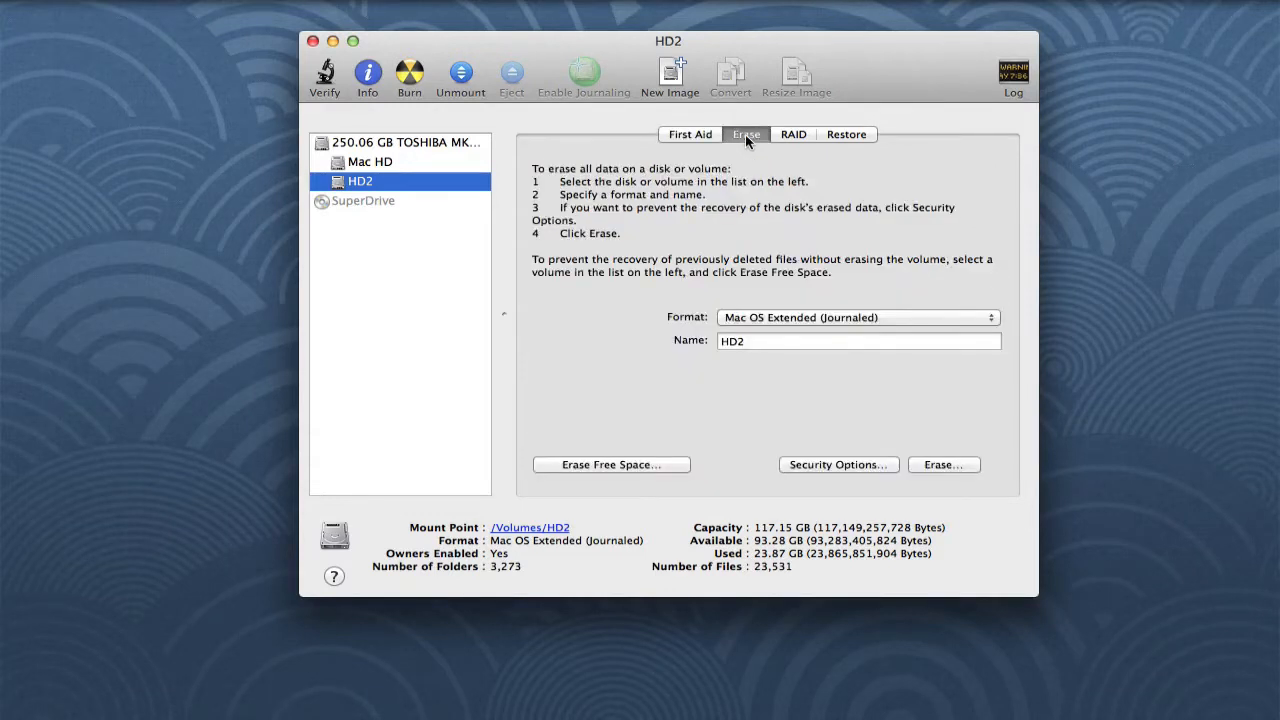
pyautogui.click(838, 464)
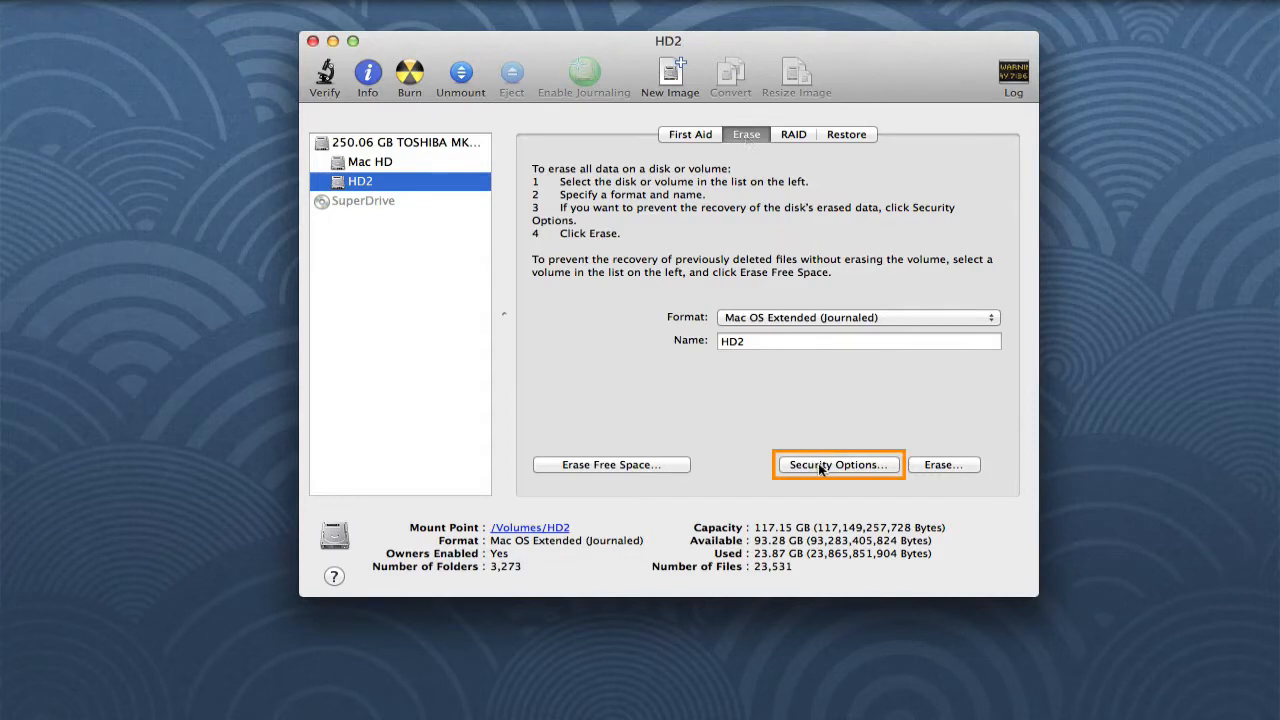
pyautogui.click(838, 464)
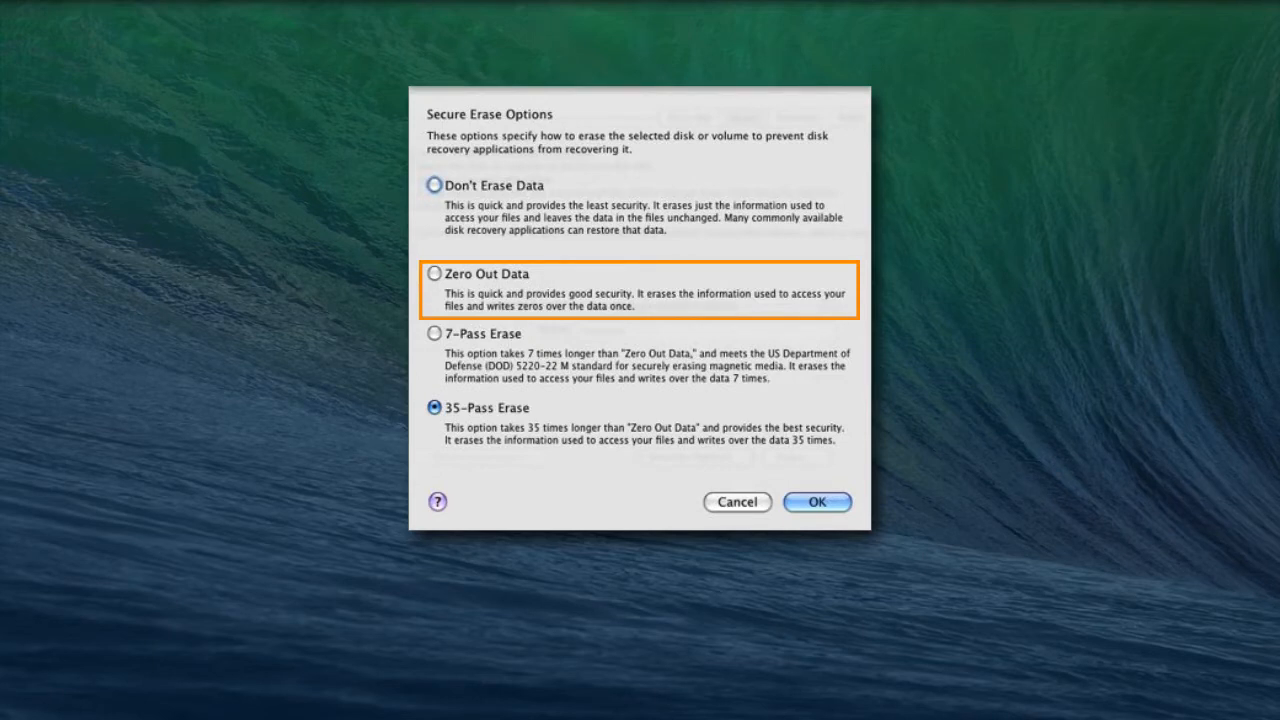
pyautogui.moveTo(816, 502)
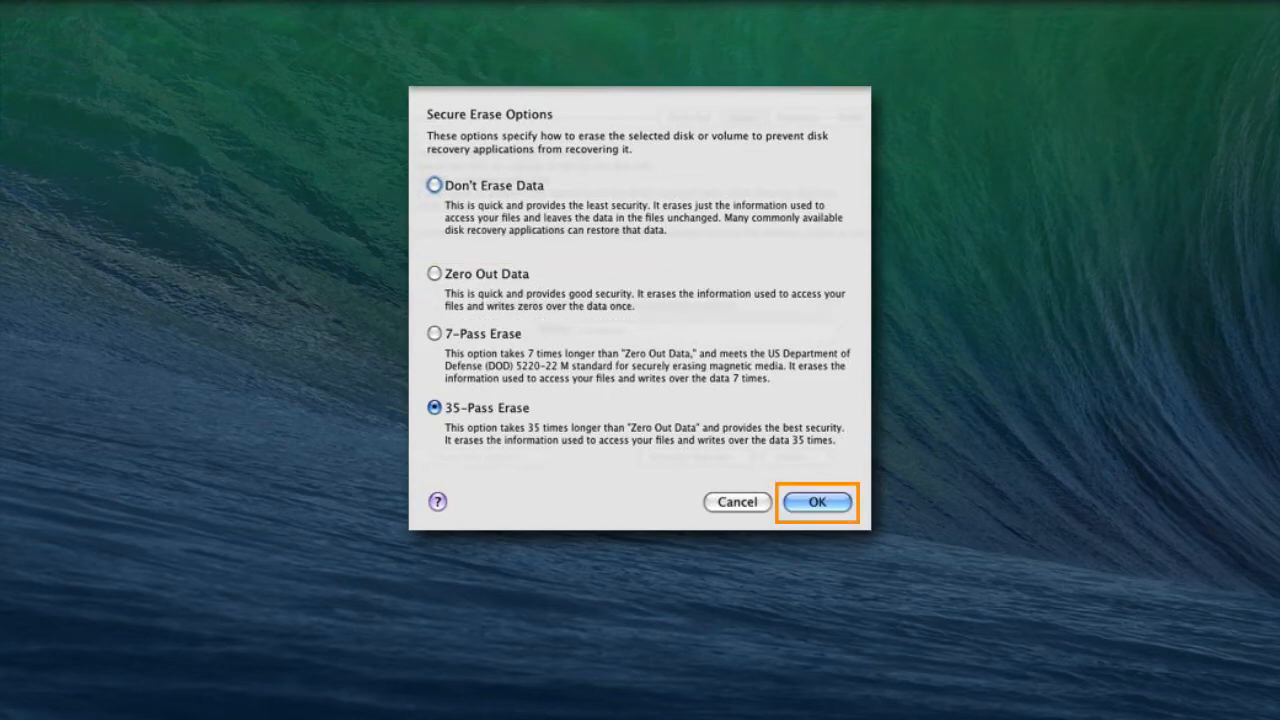
pyautogui.click(816, 502)
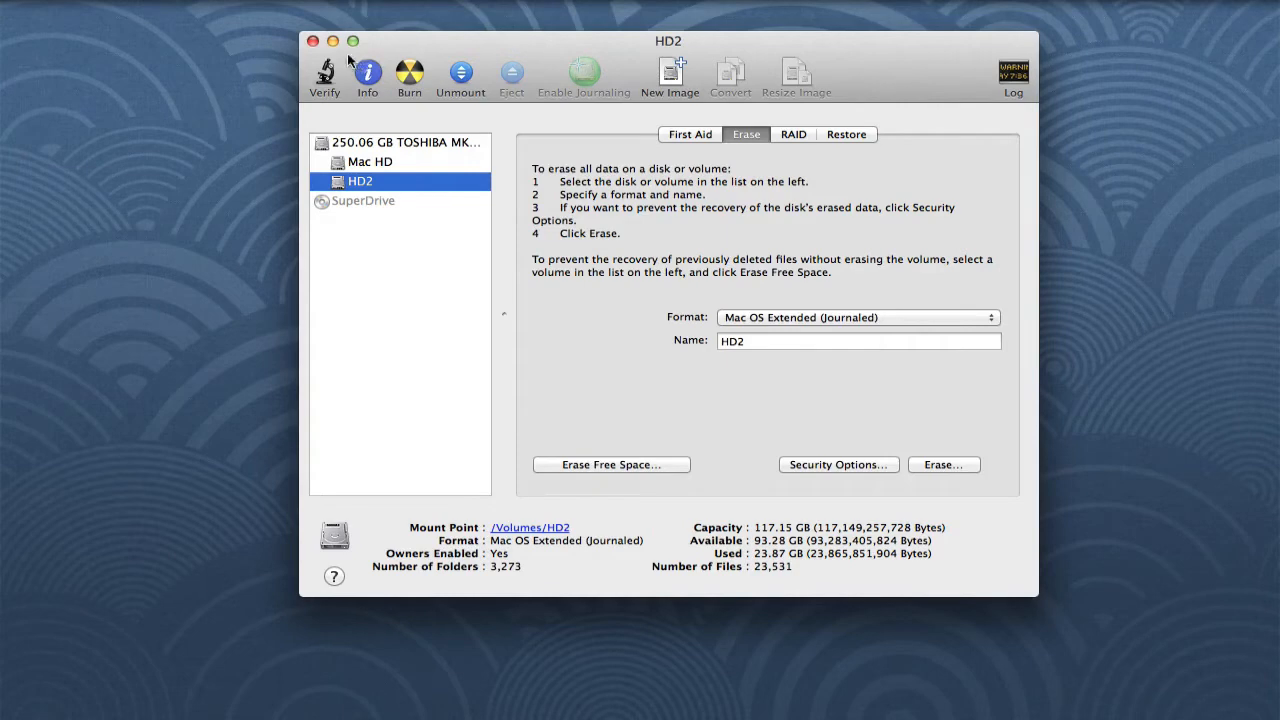
# Step: In Security Options, raise HD2's erase level through zeros and DOE 3-pass to the 7-pass DOD standard
pyautogui.click(836, 464)
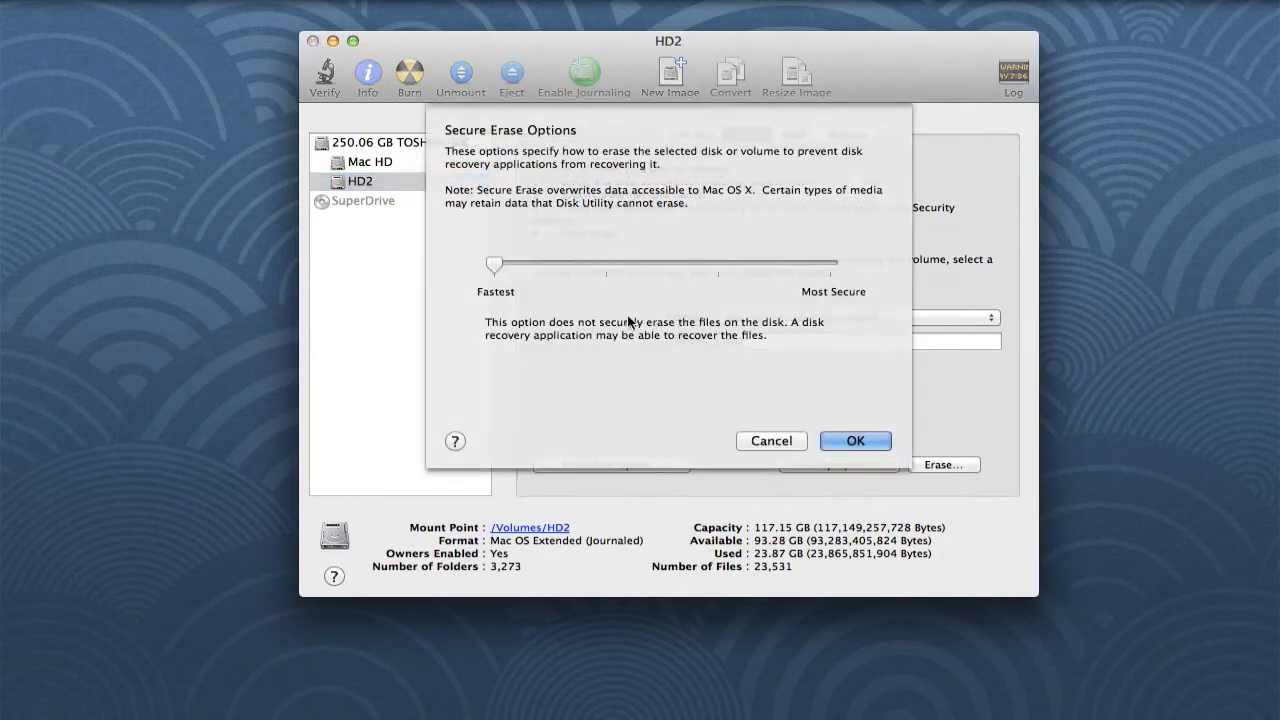
pyautogui.moveTo(496, 264); pyautogui.dragTo(588, 280)
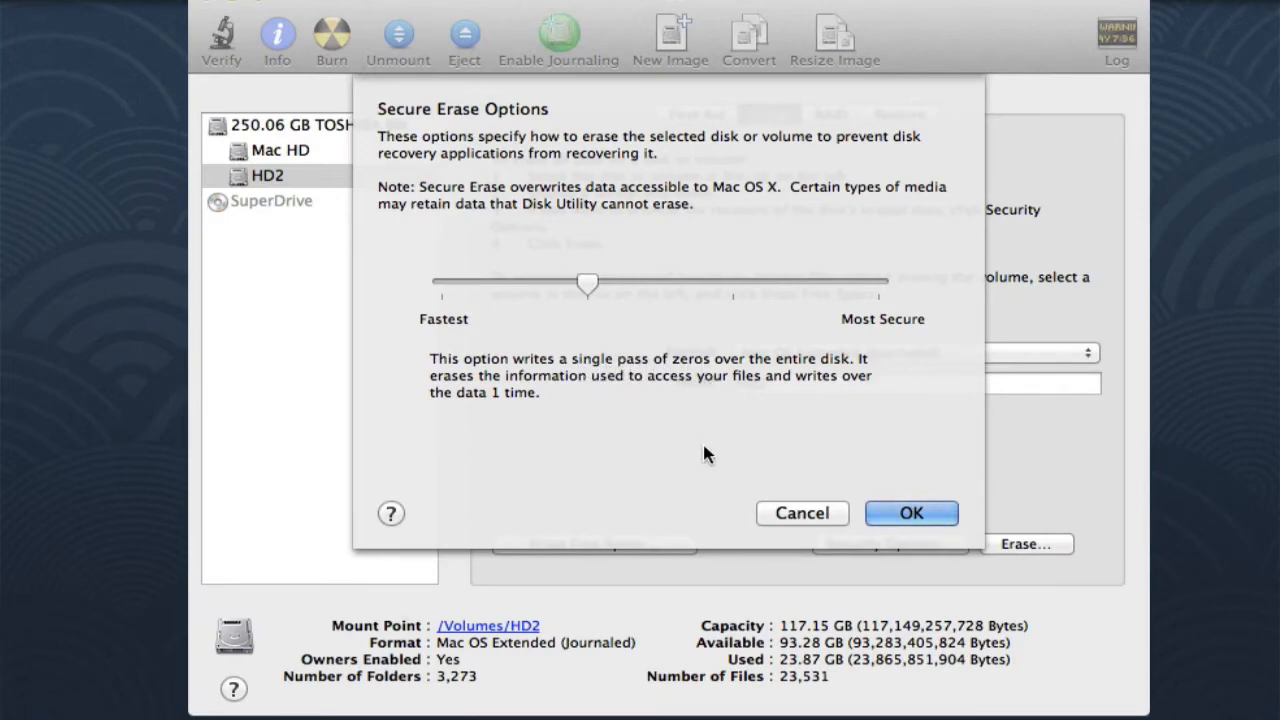
pyautogui.moveTo(588, 284); pyautogui.dragTo(732, 284)
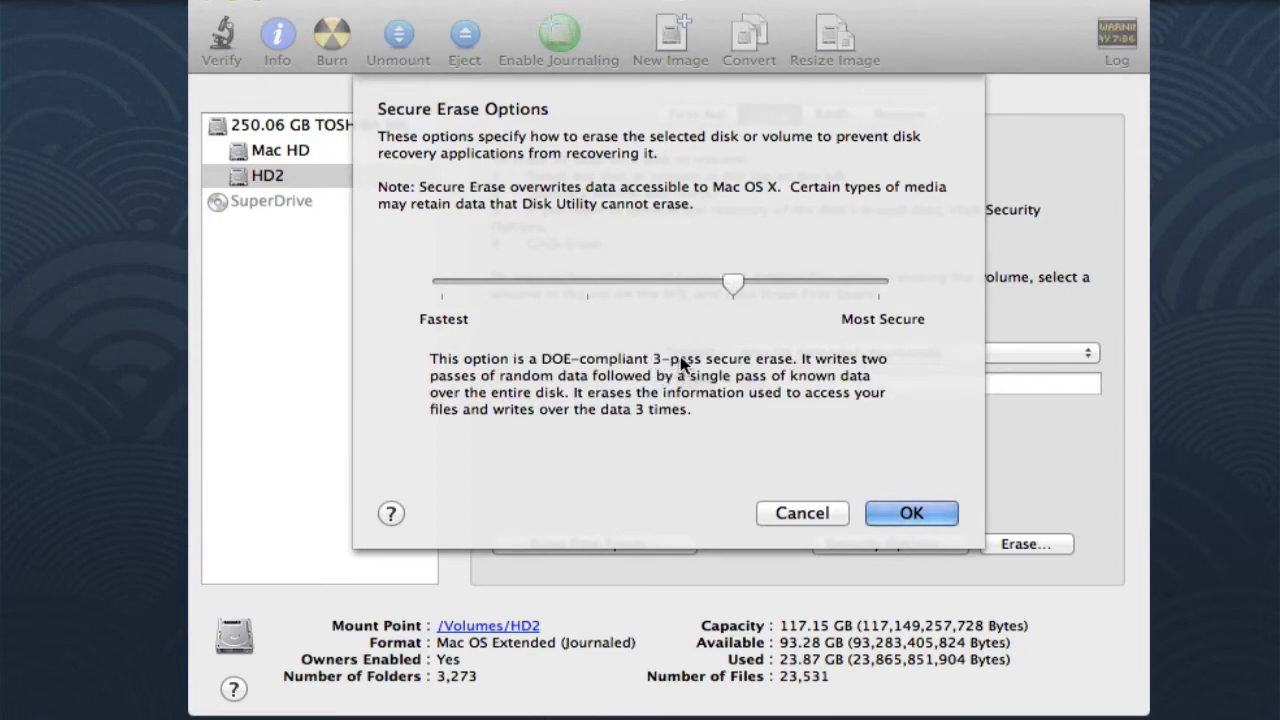
pyautogui.moveTo(712, 380)
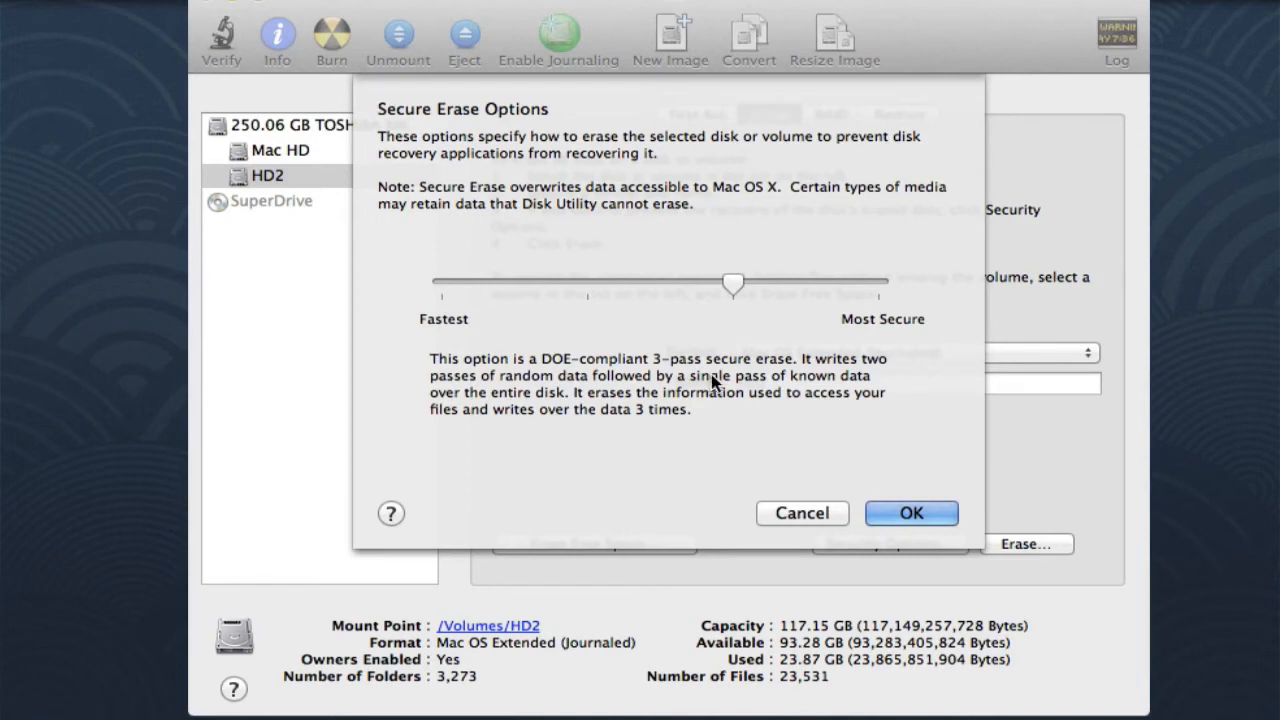
pyautogui.moveTo(732, 284); pyautogui.dragTo(878, 284)
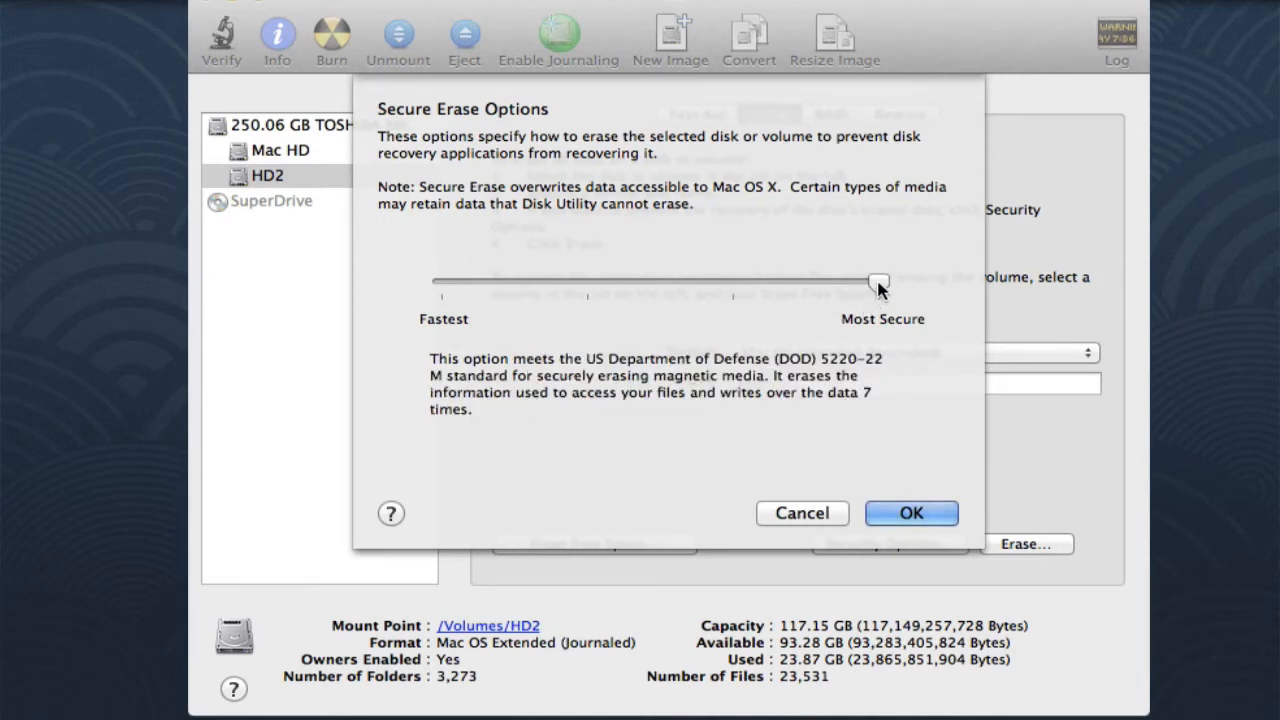
pyautogui.moveTo(736, 404)
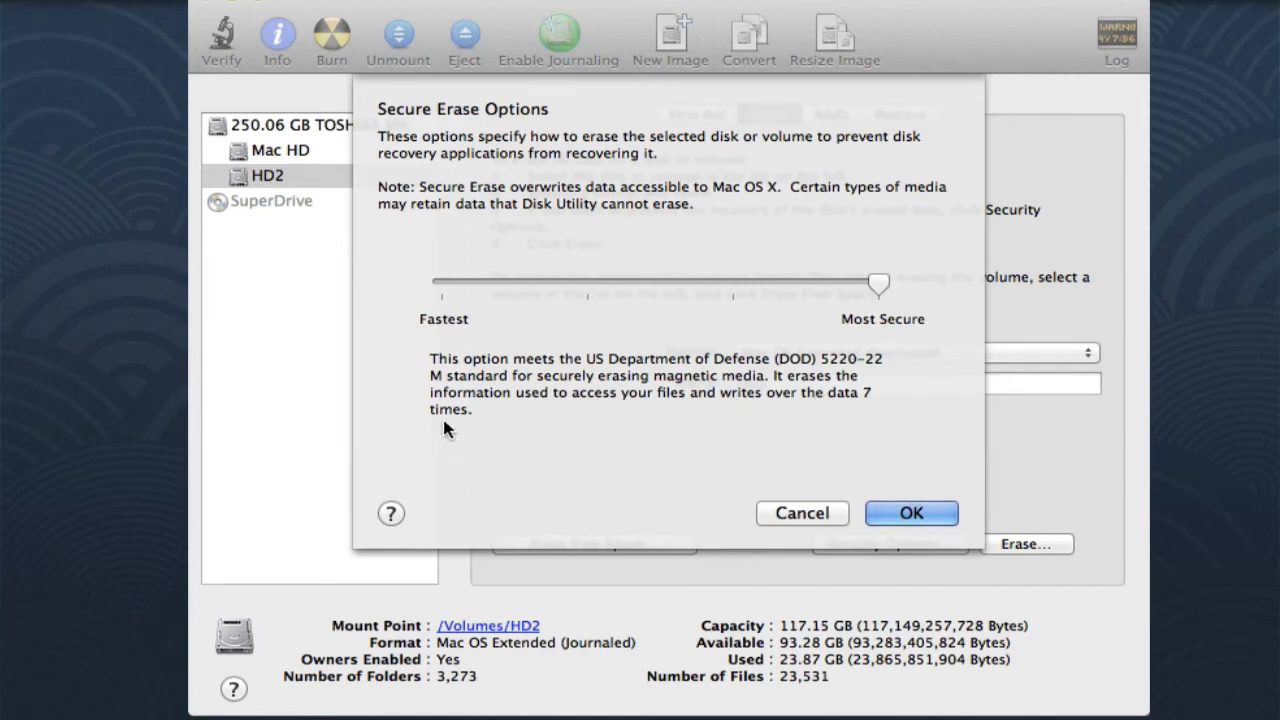
pyautogui.moveTo(864, 404)
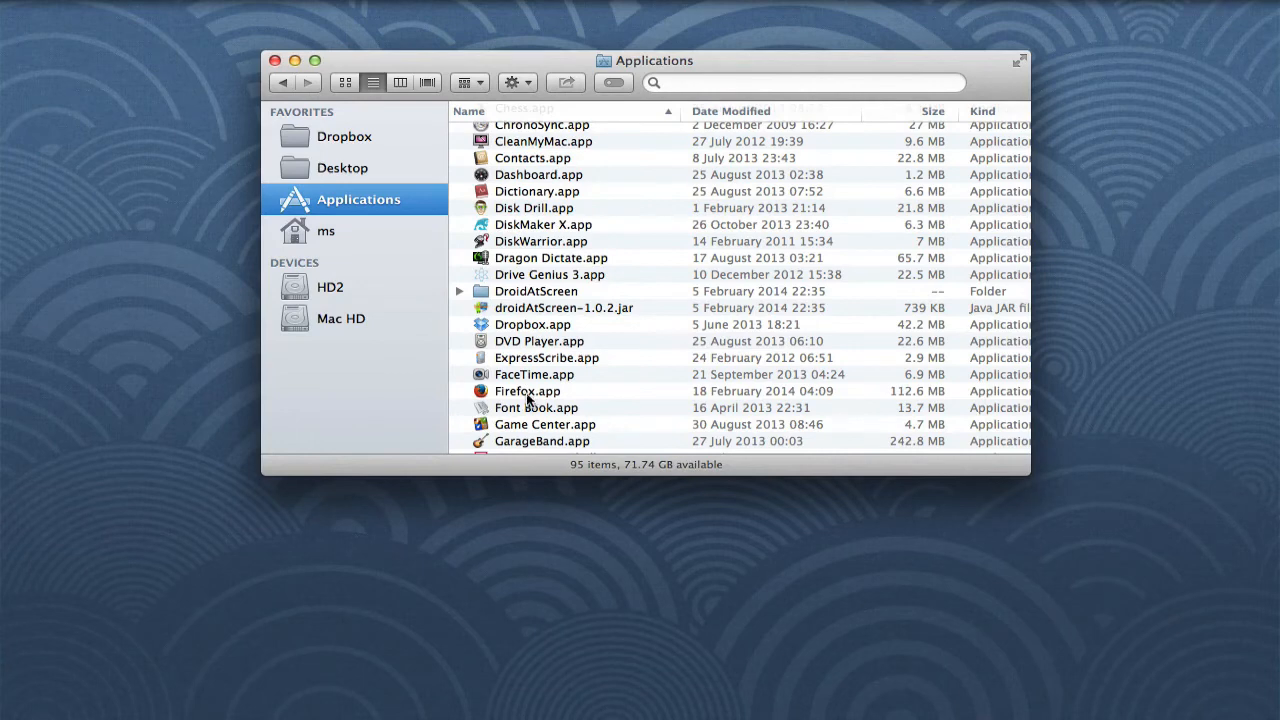
# Step: Show the actions menu for Firefox.app in Applications
pyautogui.rightClick(528, 390)
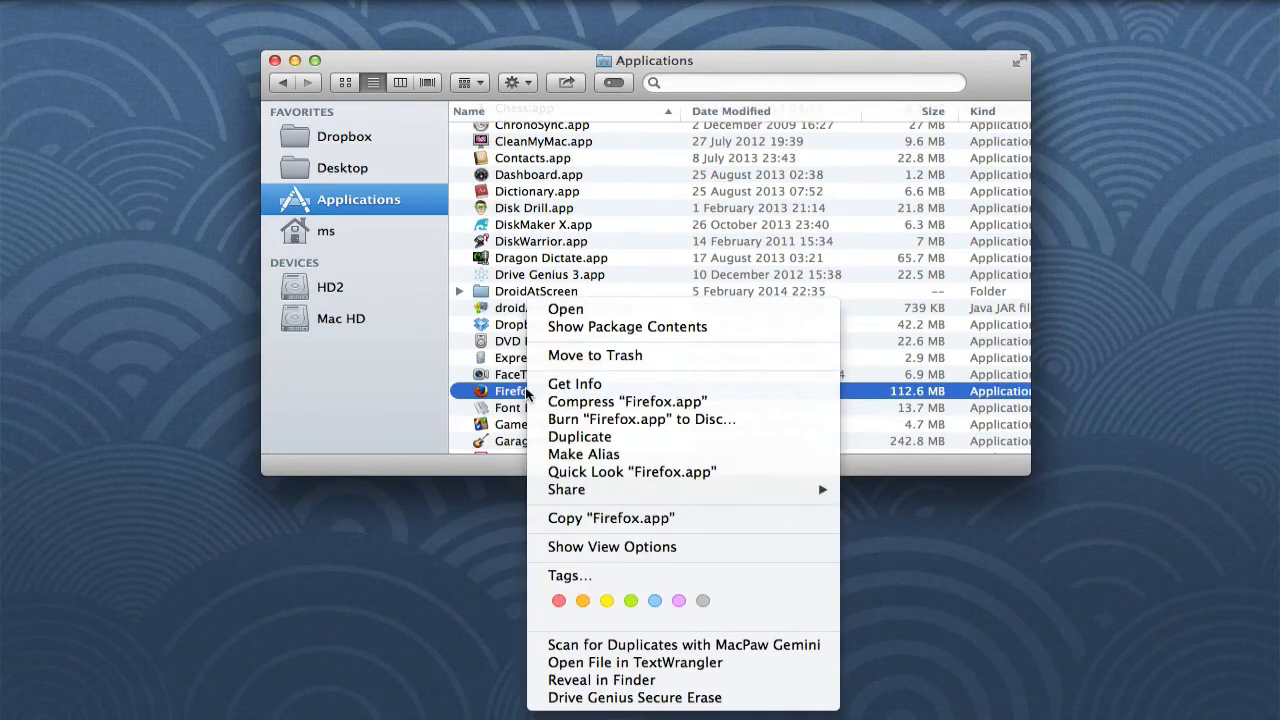
pyautogui.moveTo(596, 356)
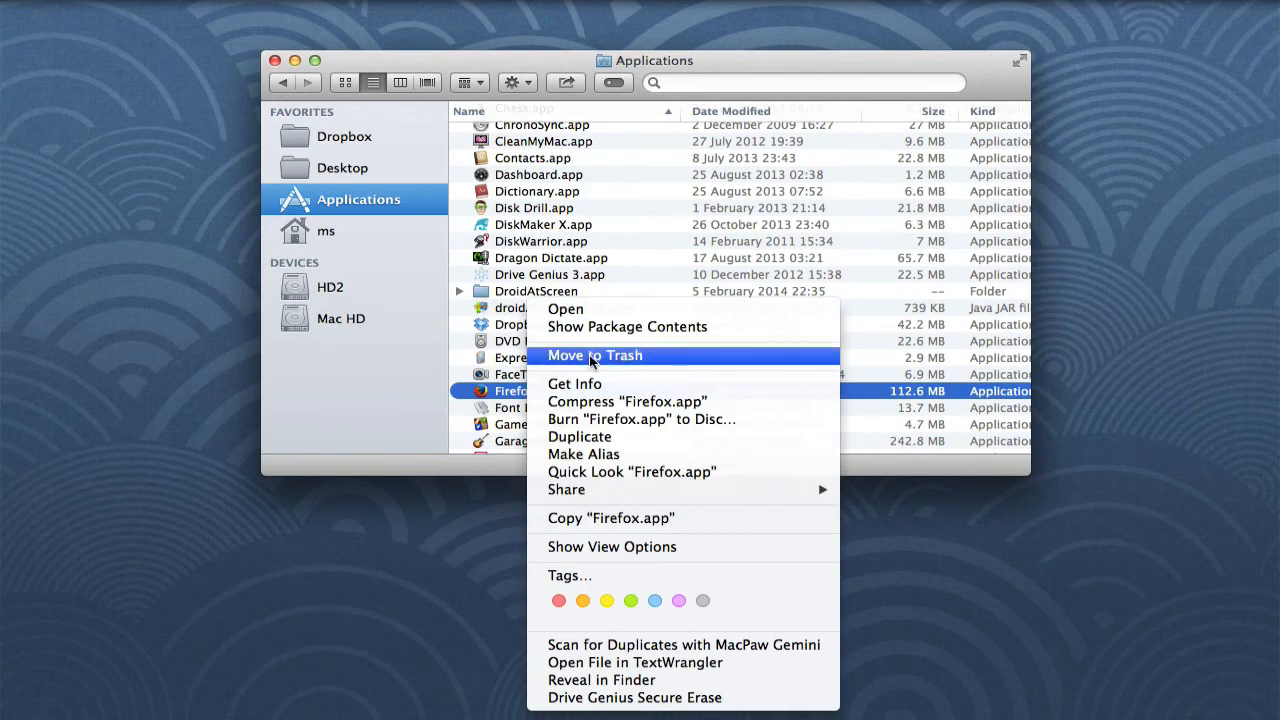